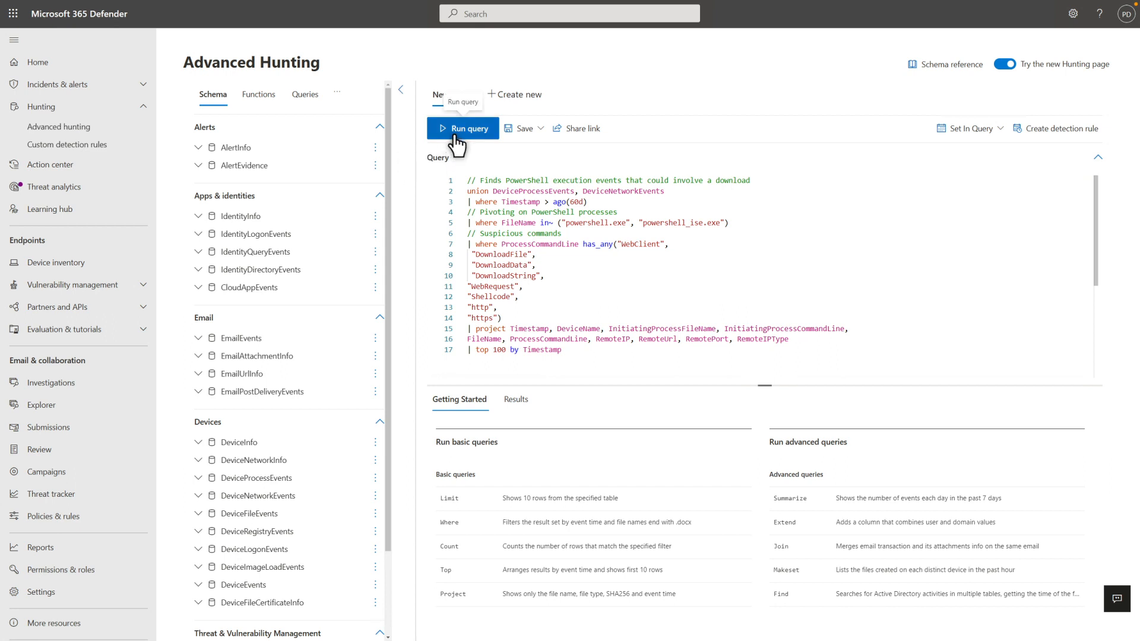
Run the PowerShell download-hunting query in Advanced Hunting.
click(462, 128)
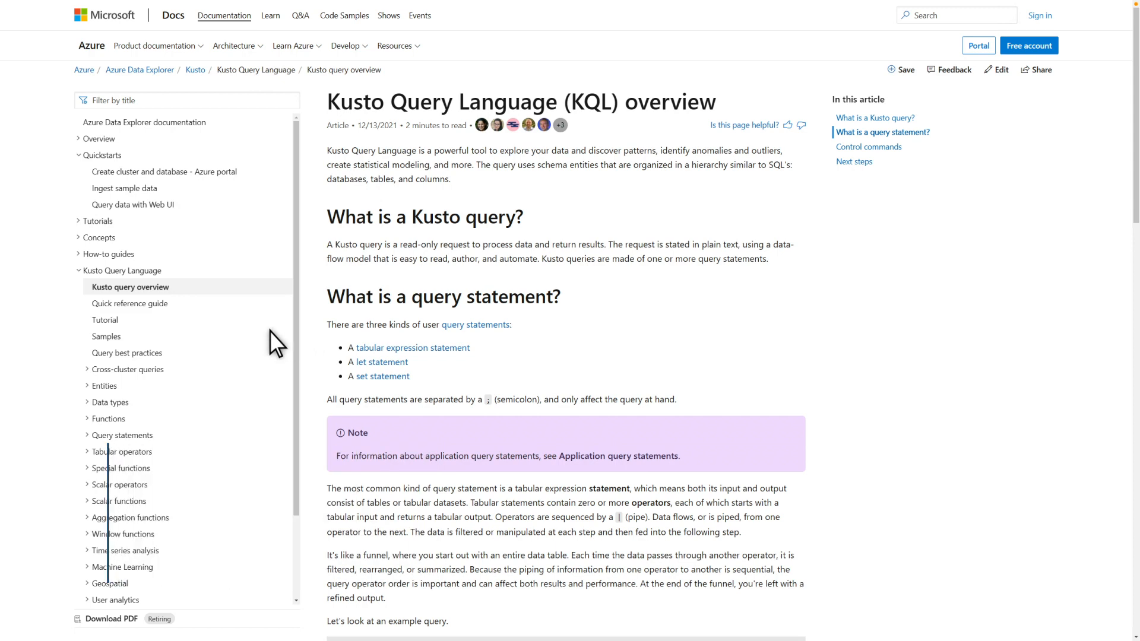
mouse_move(130, 304)
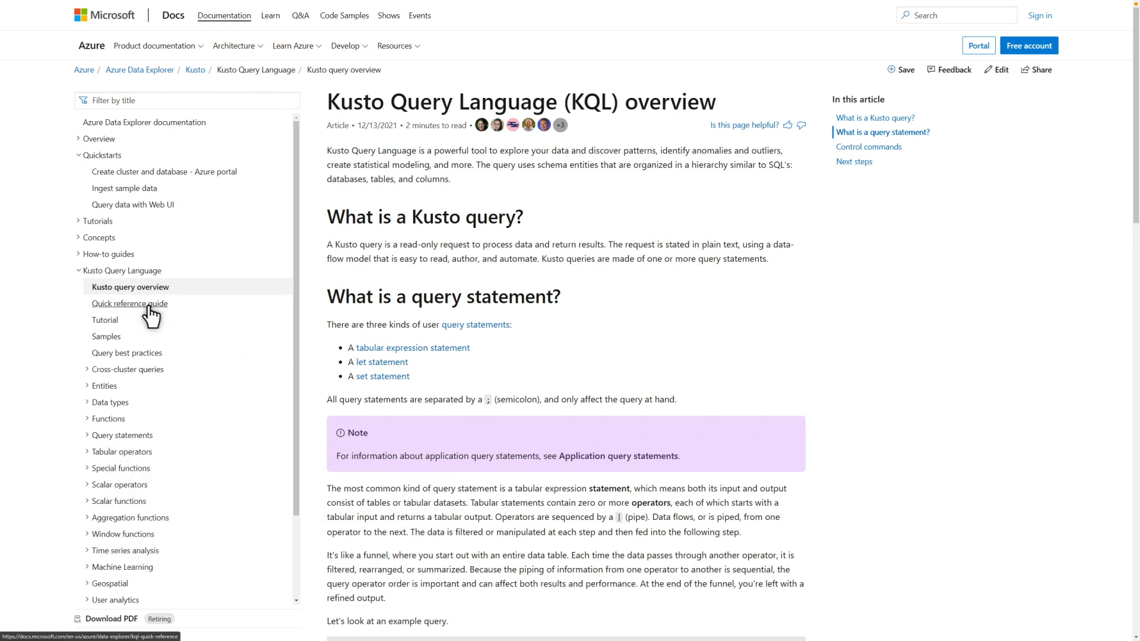
Open the Quick reference guide from the KQL overview's table of contents.
click(129, 303)
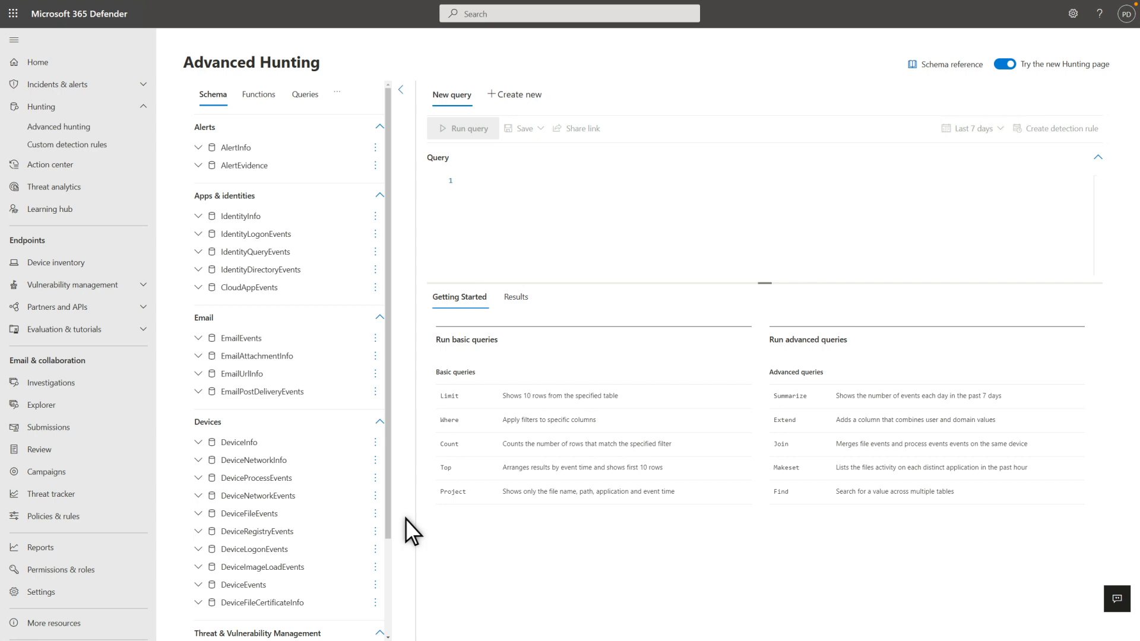
mouse_move(454, 489)
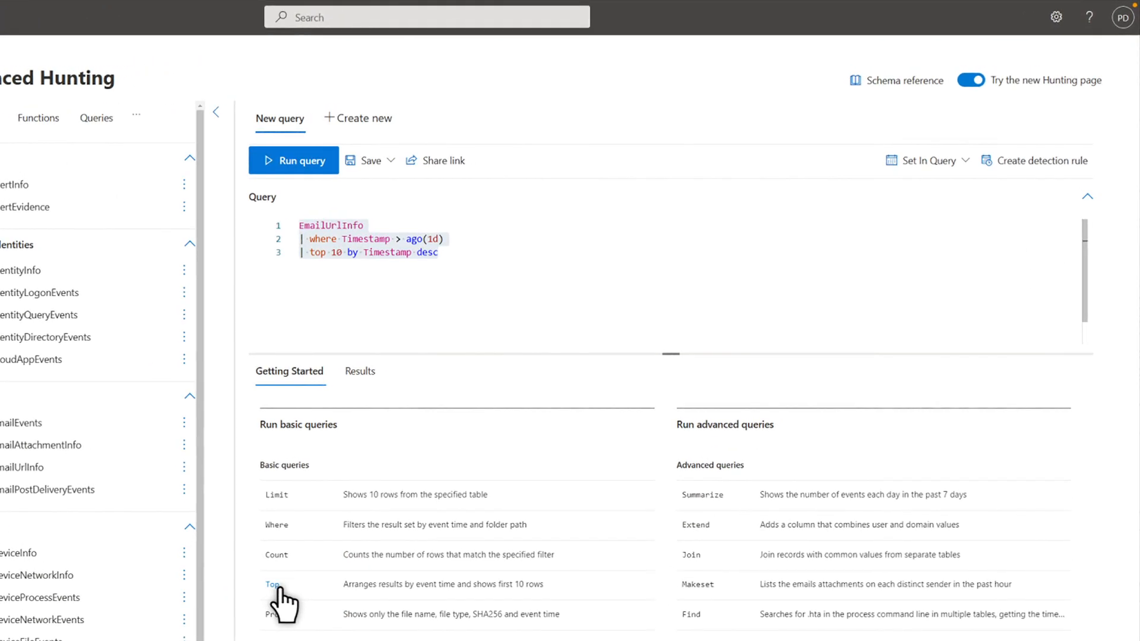
mouse_move(269, 495)
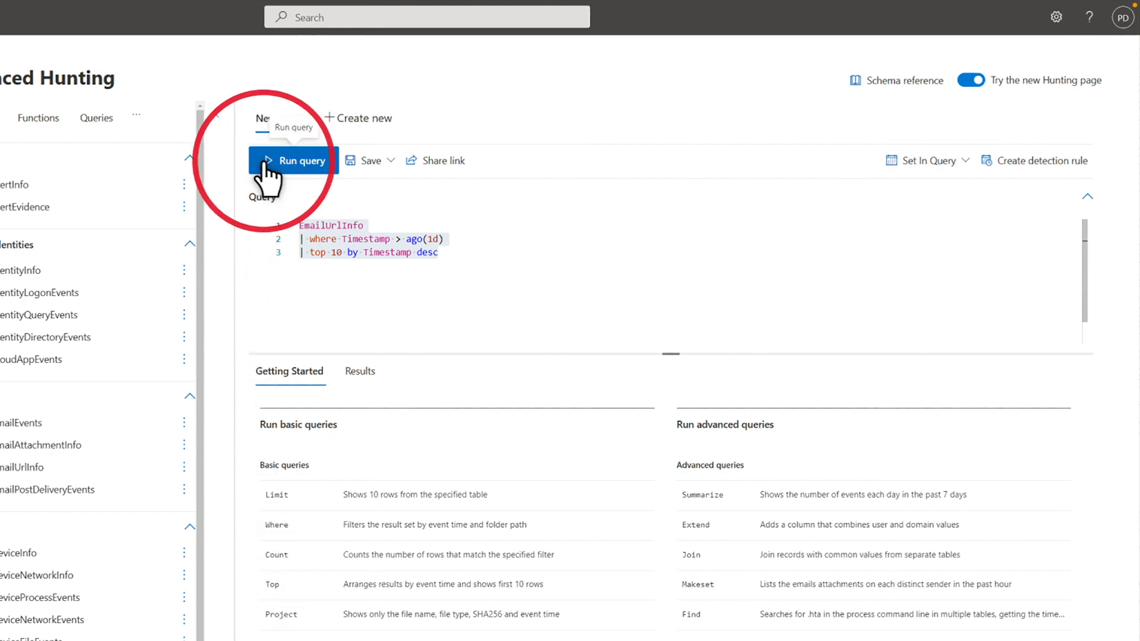
Run the EmailUrlInfo query for the top 10 entries from the last day.
click(293, 161)
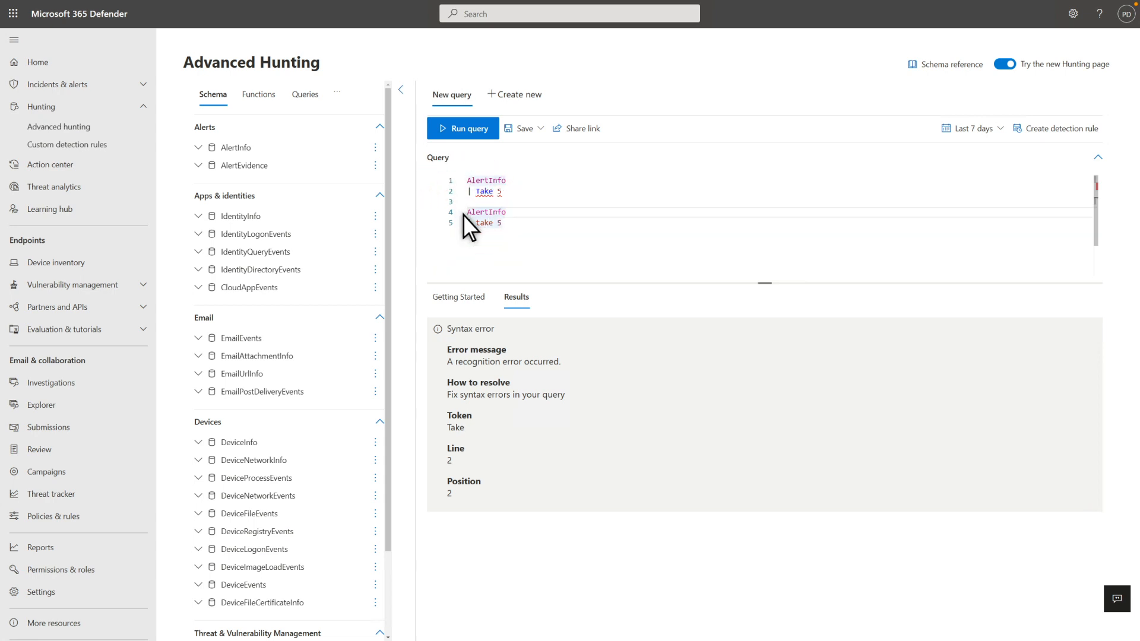
mouse_move(451, 164)
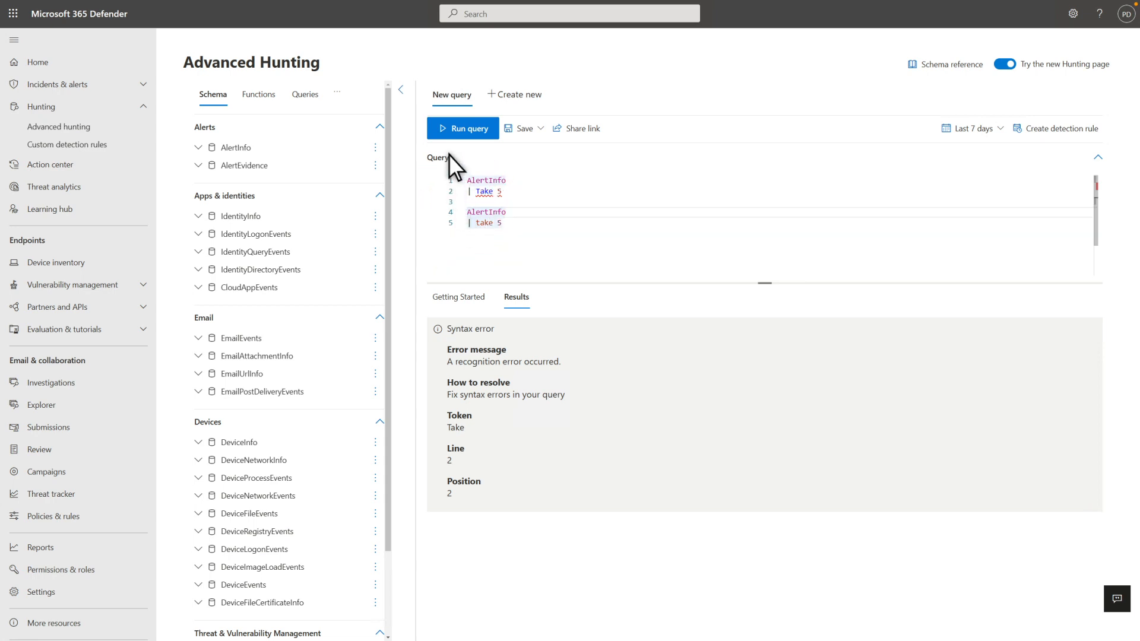
Run the corrected AlertInfo query using lowercase 'take 5'.
click(462, 128)
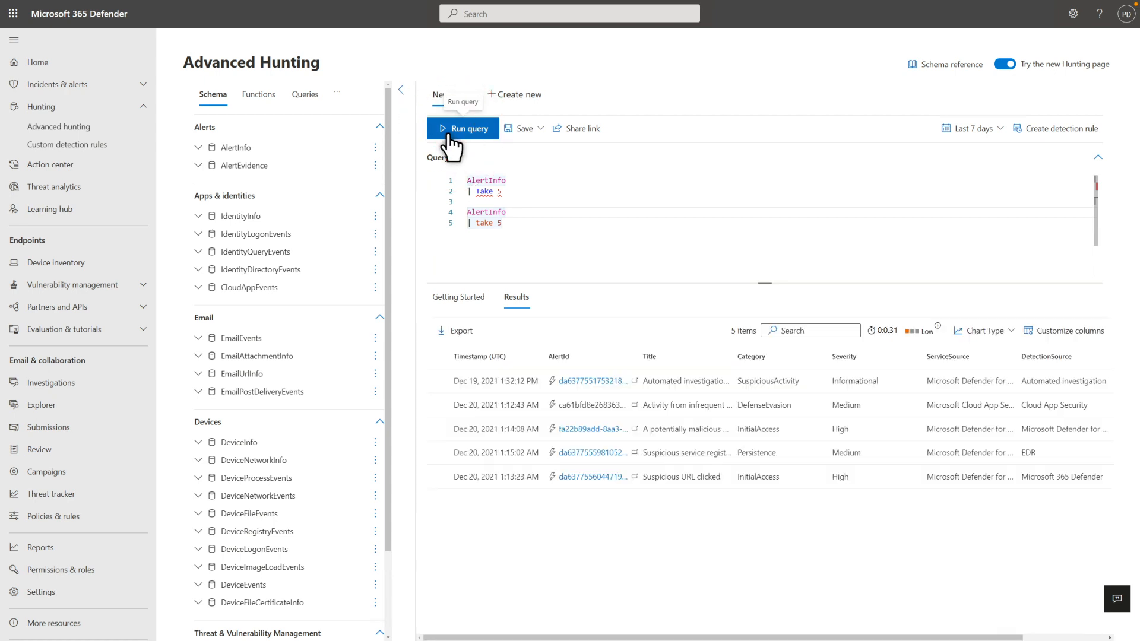
mouse_move(167, 276)
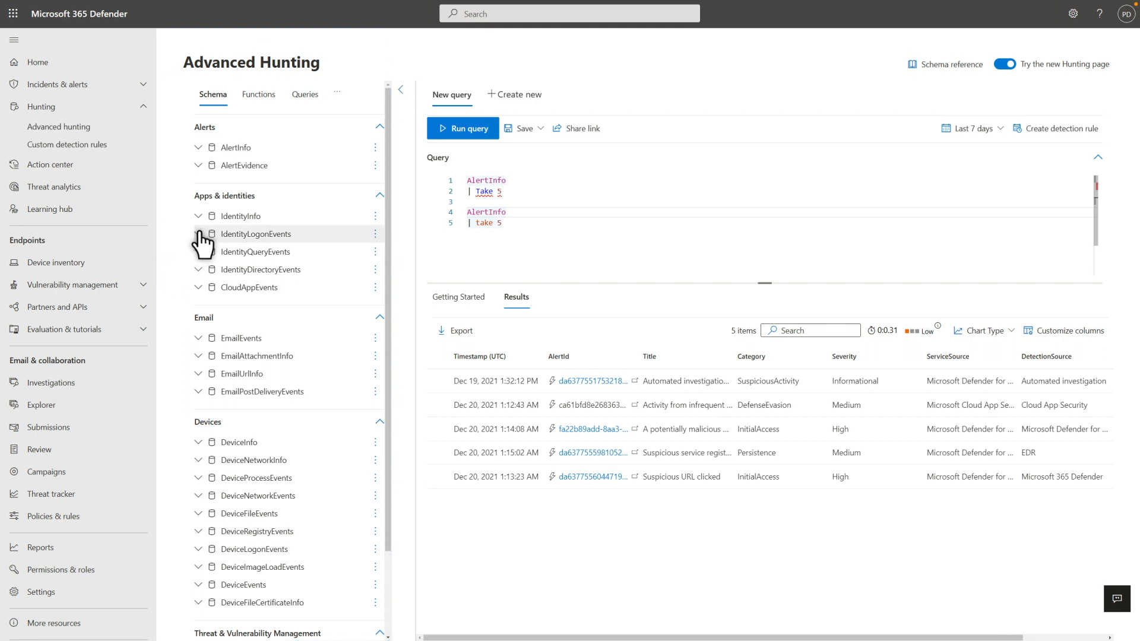
Expand IdentityLogonEvents in Schema, view its reference, and open the full documentation.
click(197, 234)
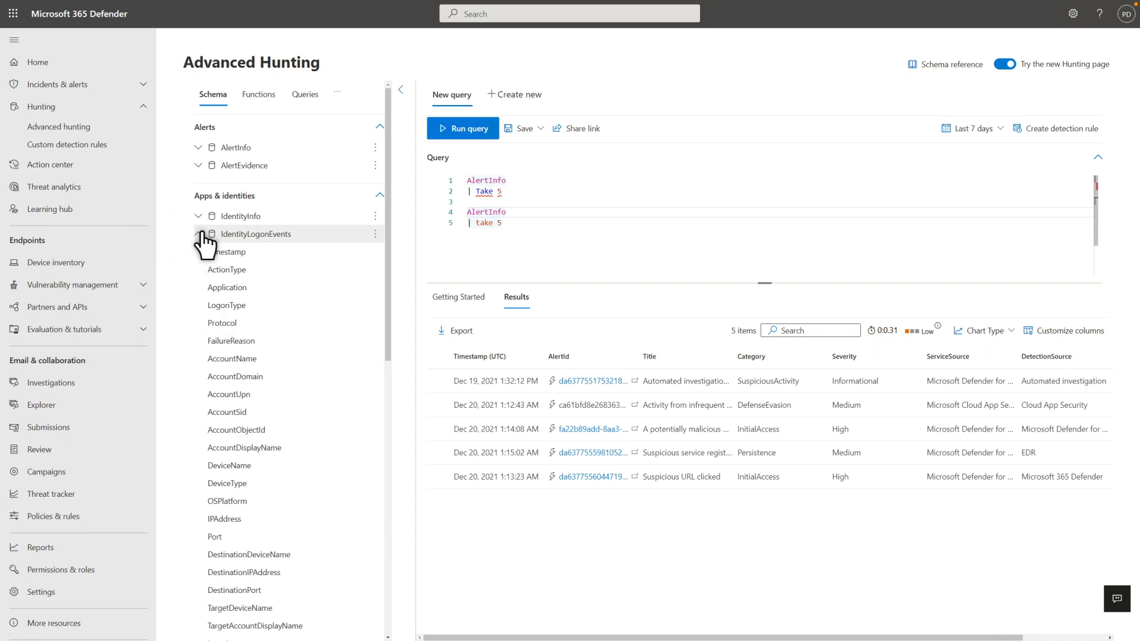
mouse_move(373, 243)
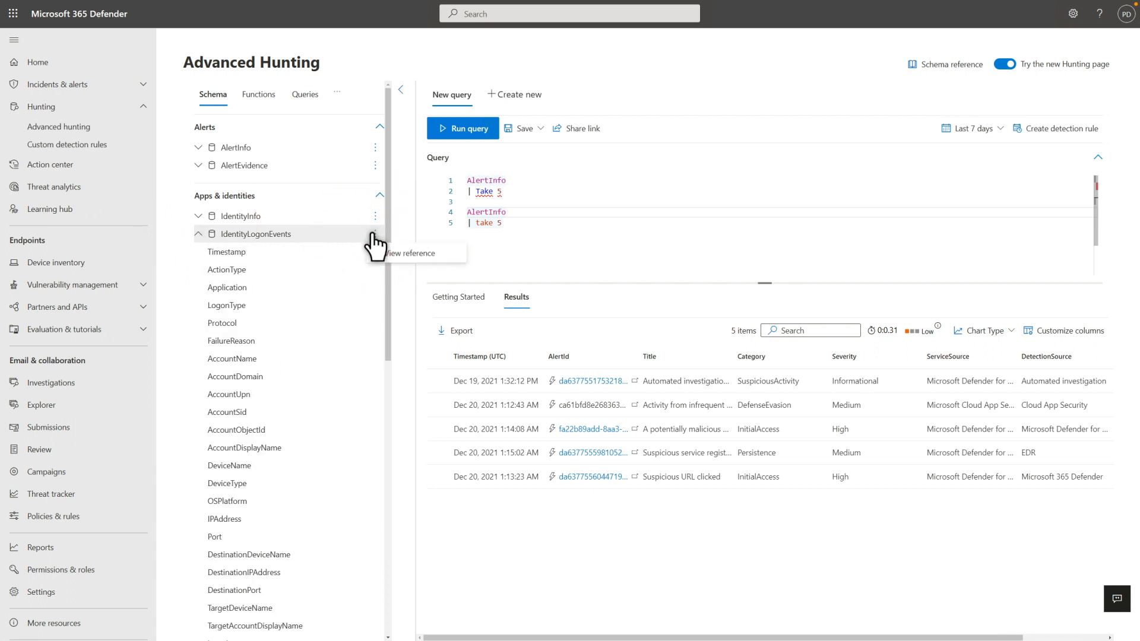
click(412, 252)
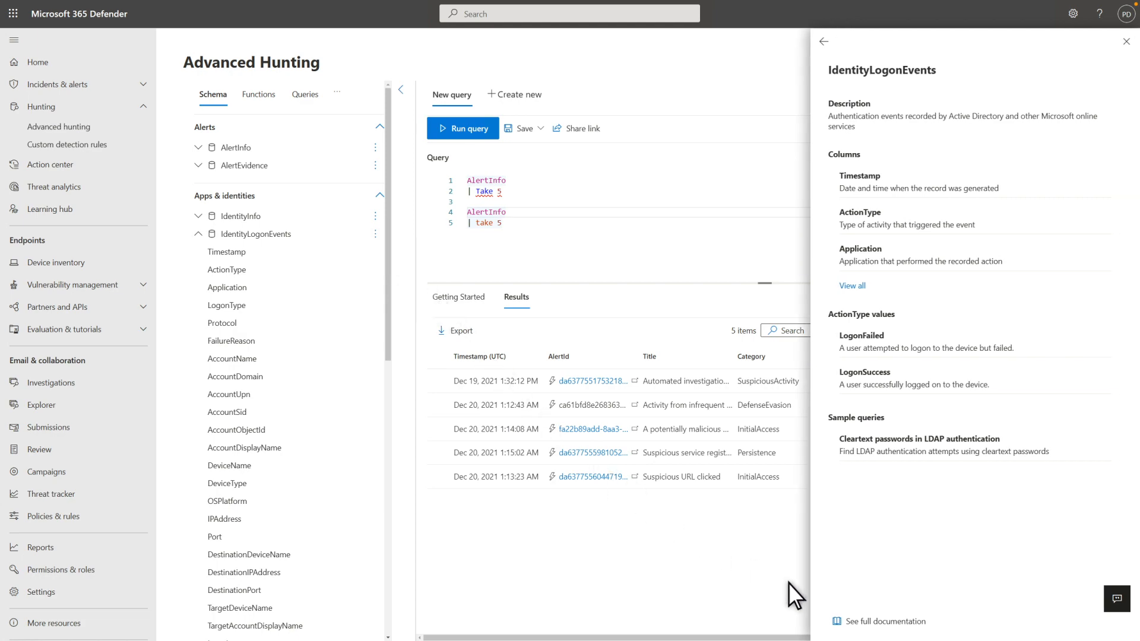
click(884, 621)
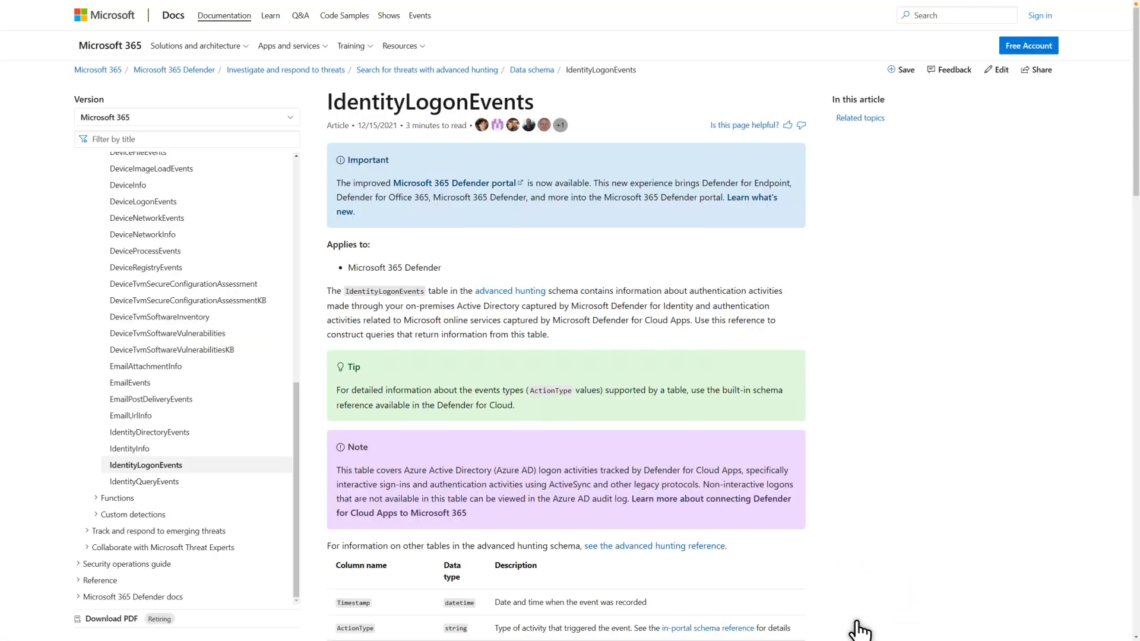
mouse_move(861, 628)
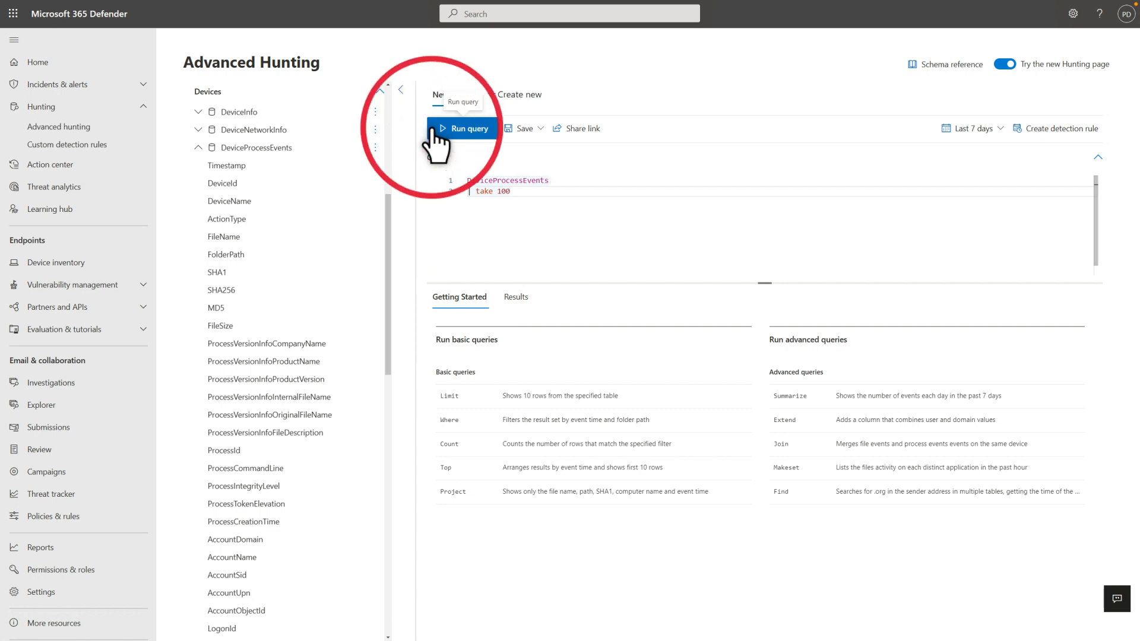
Run 'DeviceProcessEvents | take 100' in Advanced Hunting.
click(463, 128)
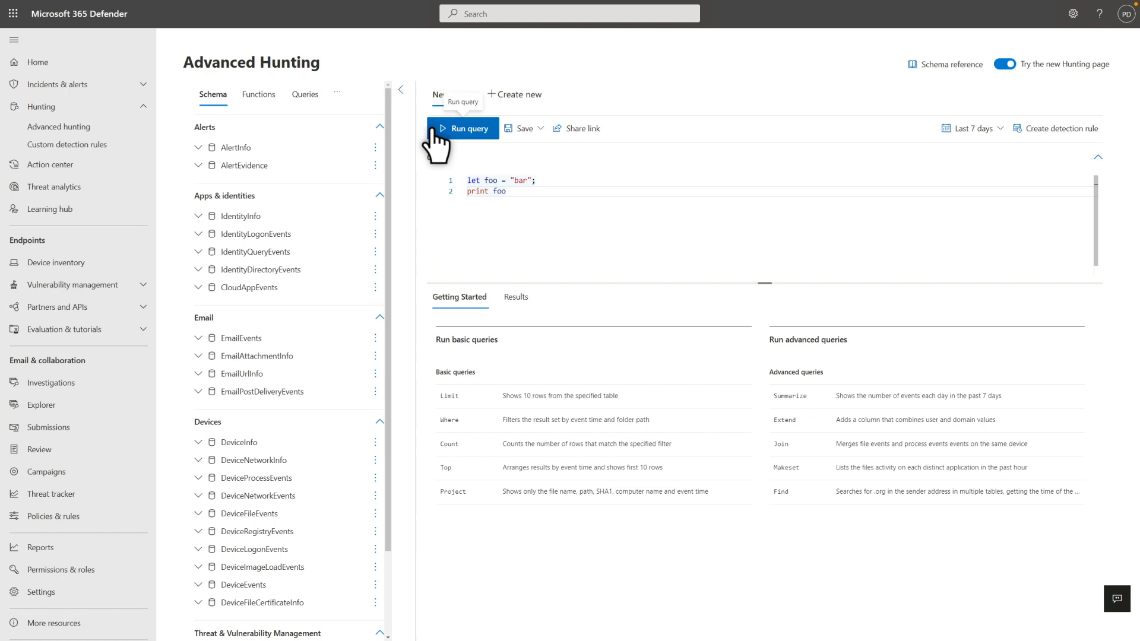
Run the query that assigns 'bar' to foo with let and prints it.
click(463, 128)
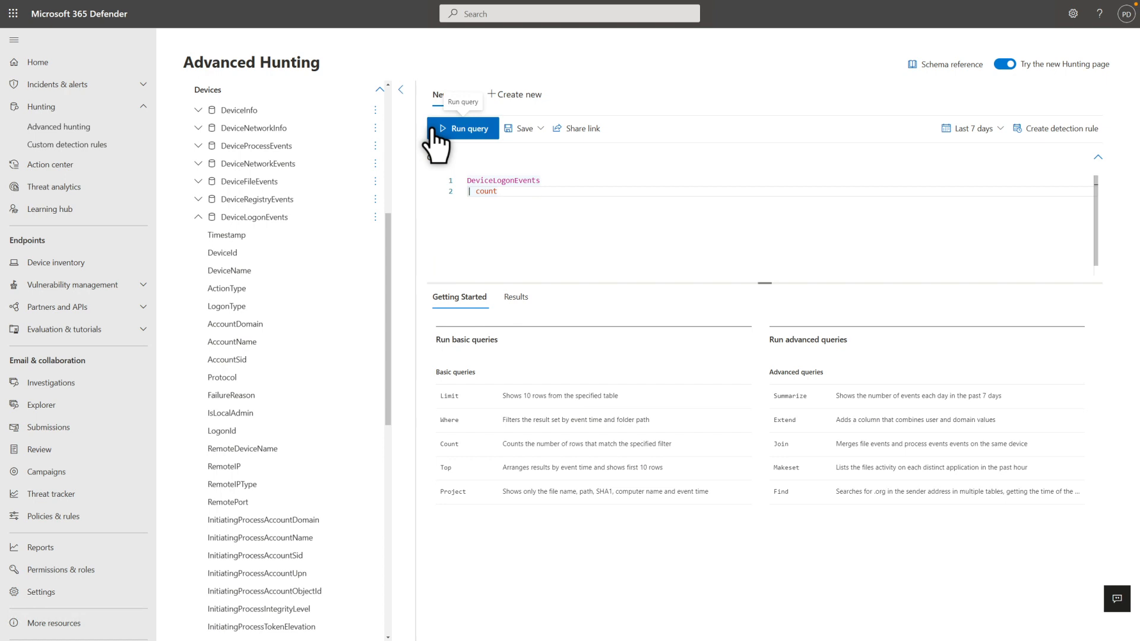
Run 'DeviceLogonEvents | count' to count the table's rows.
click(461, 128)
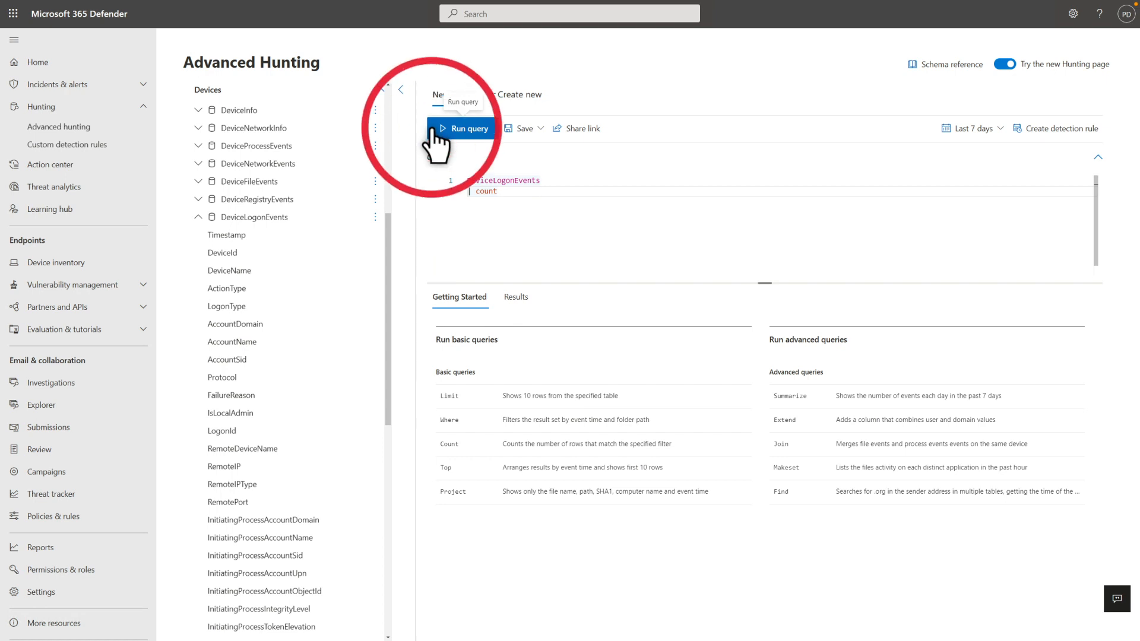
click(463, 129)
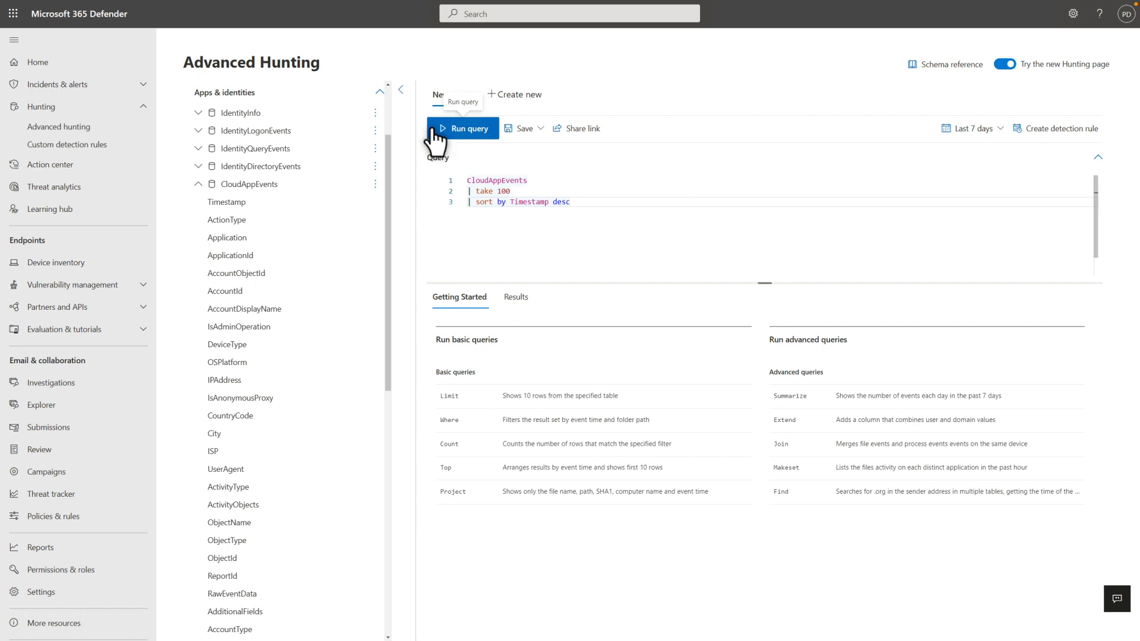
Run the CloudAppEvents query taking 100 rows sorted by Timestamp descending.
click(462, 129)
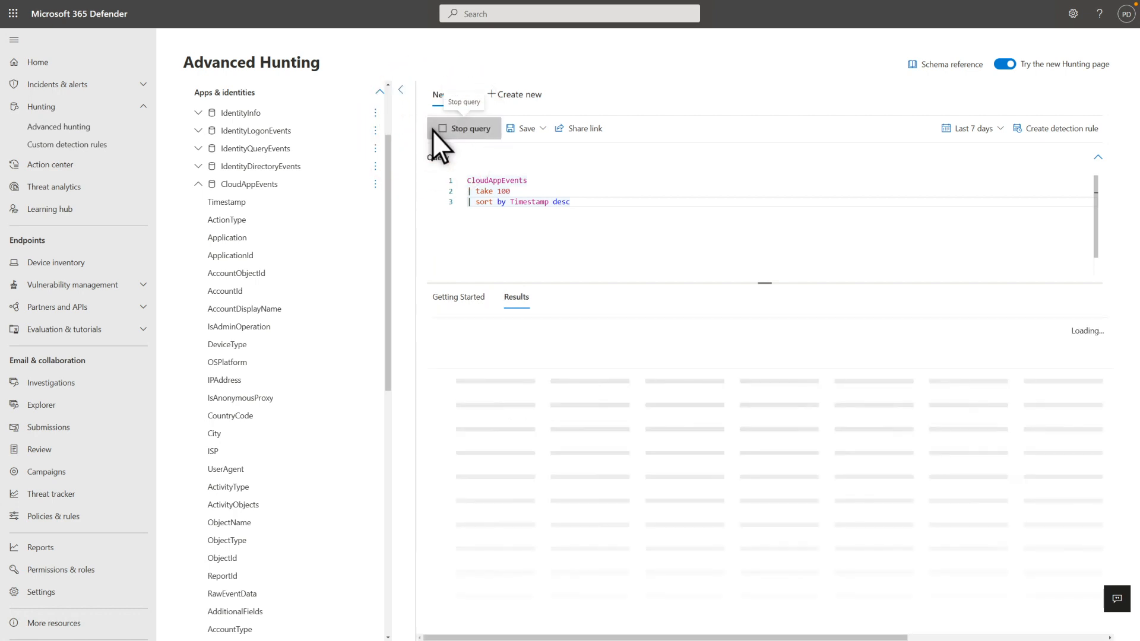
click(463, 128)
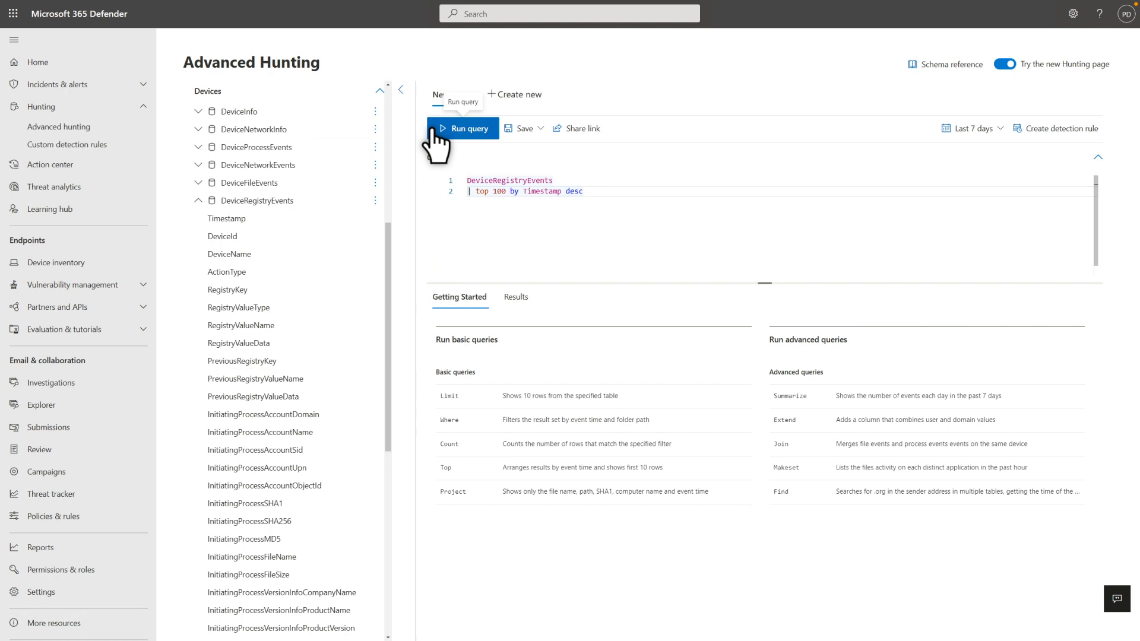
Run 'DeviceRegistryEvents | top 100 by Timestamp desc'.
click(462, 128)
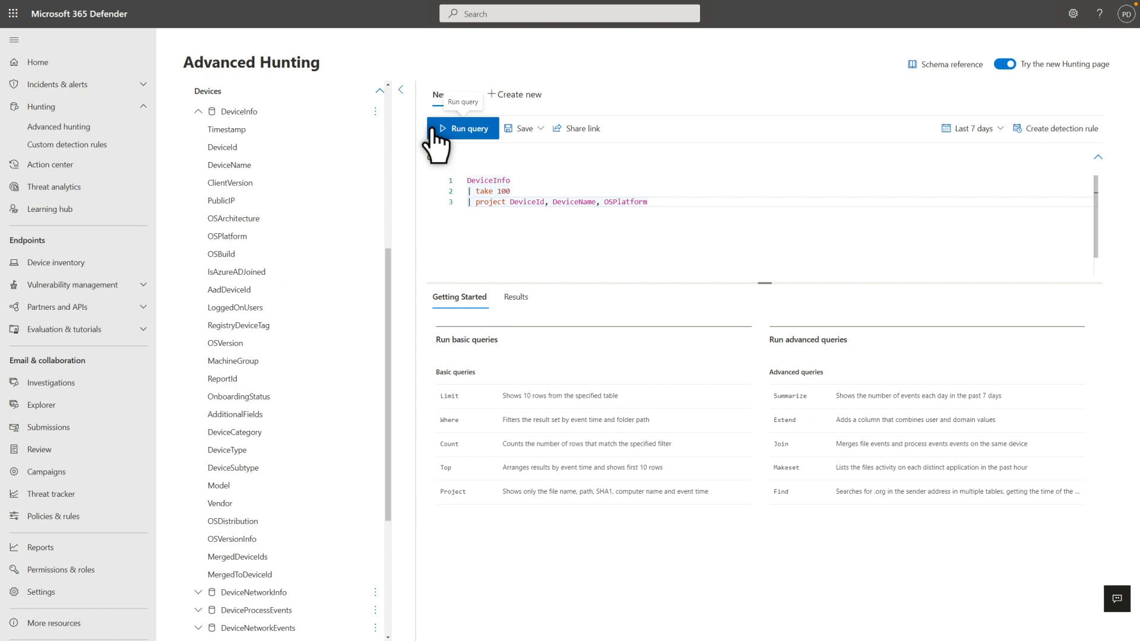
Run the DeviceInfo take/project query twice, returning 100 devices with DeviceId, DeviceName and OSPlatform.
click(463, 128)
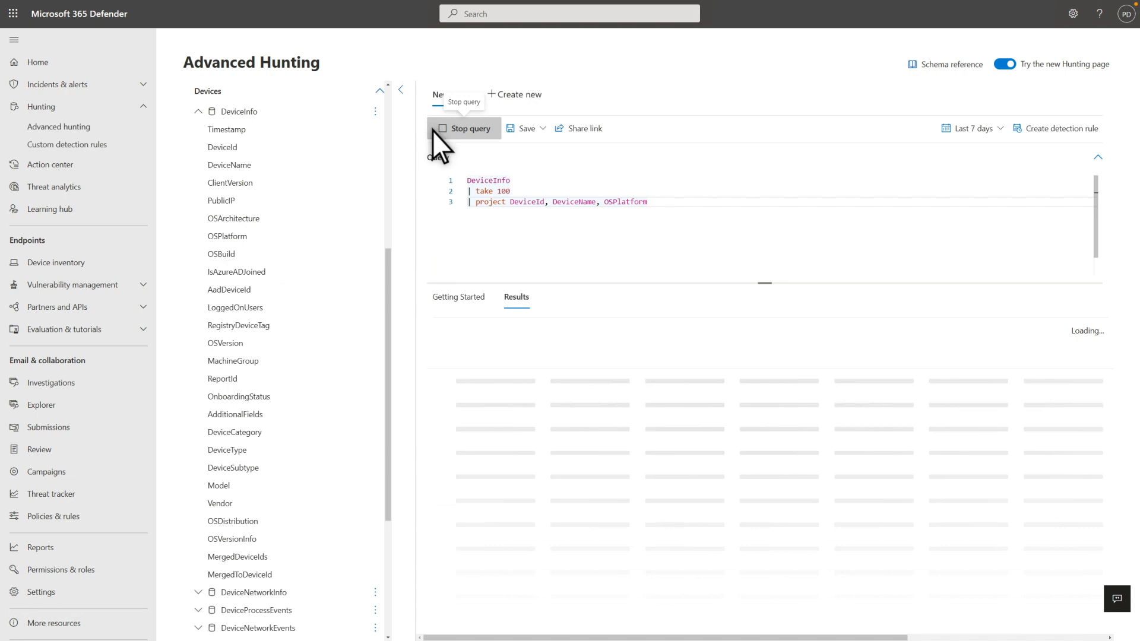
click(470, 128)
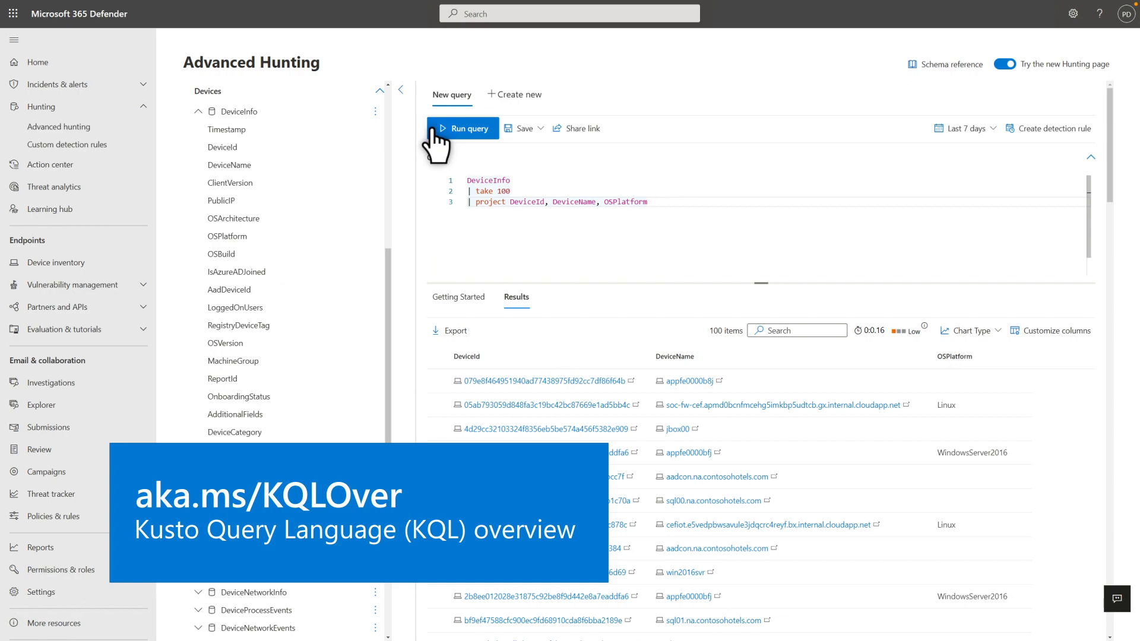
click(462, 128)
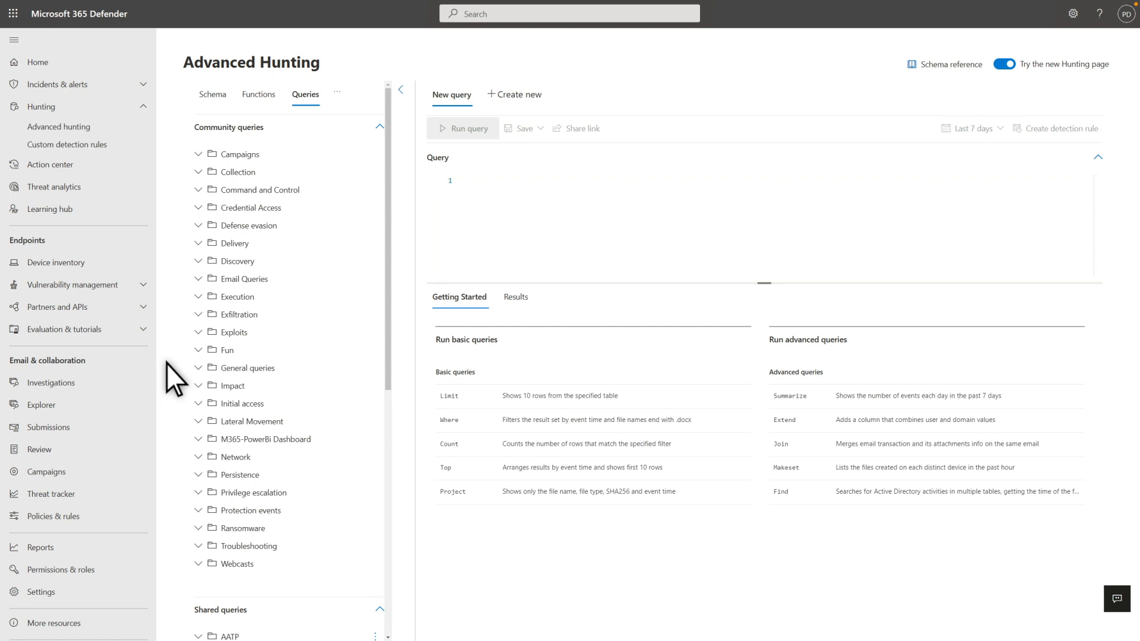
mouse_move(203, 370)
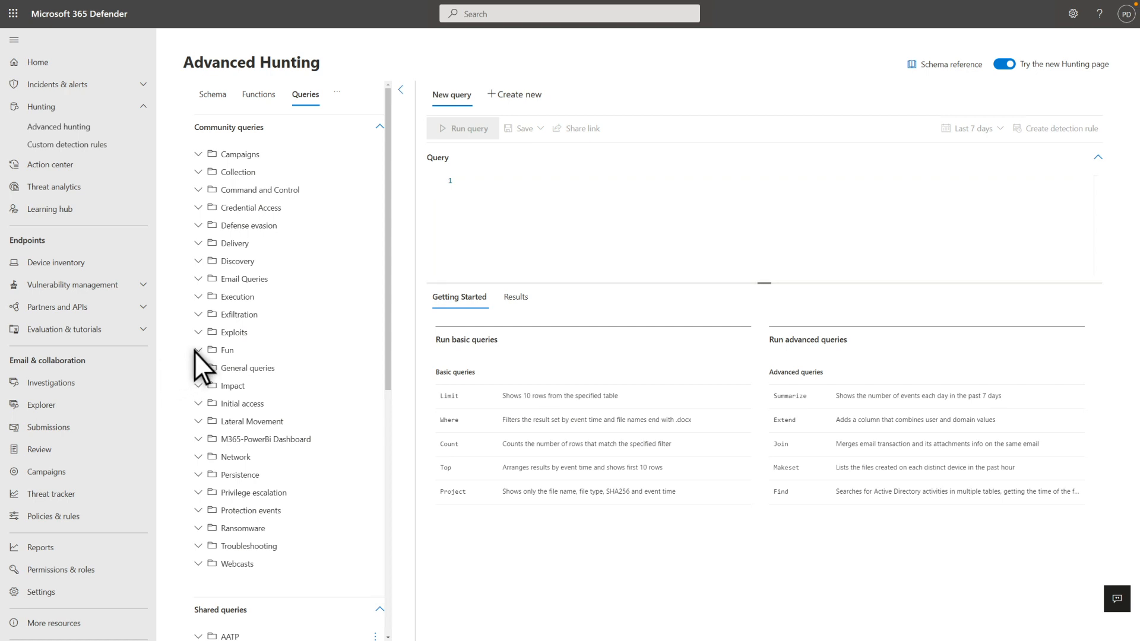
Open the Fun community query 'Make FolderPath Vogon Poetry' in its own query editor tab.
click(197, 350)
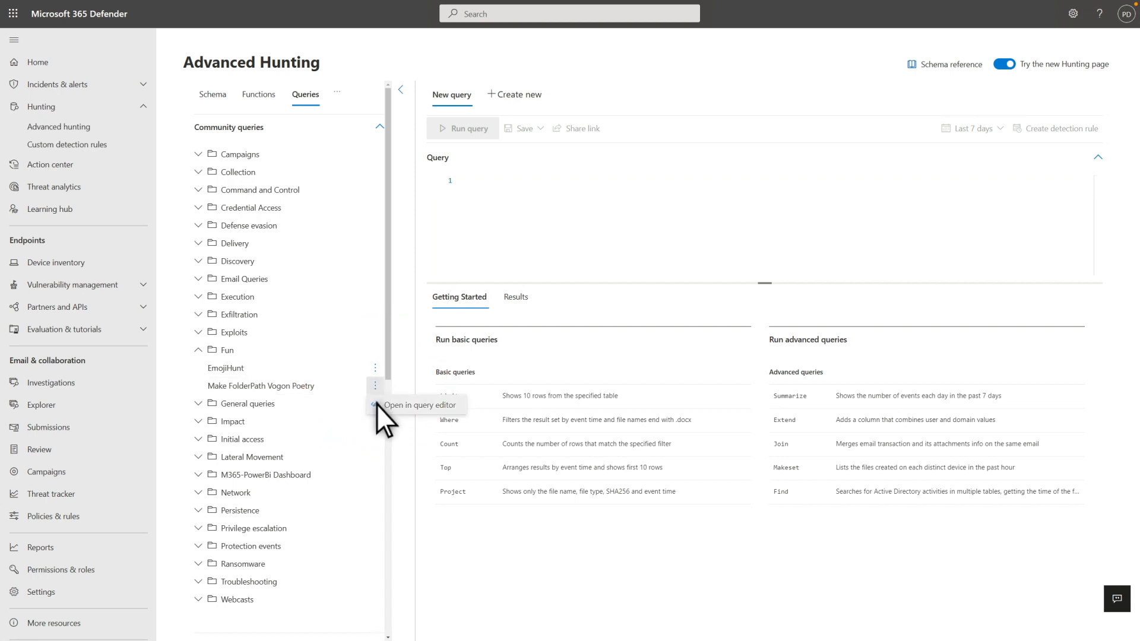
click(417, 405)
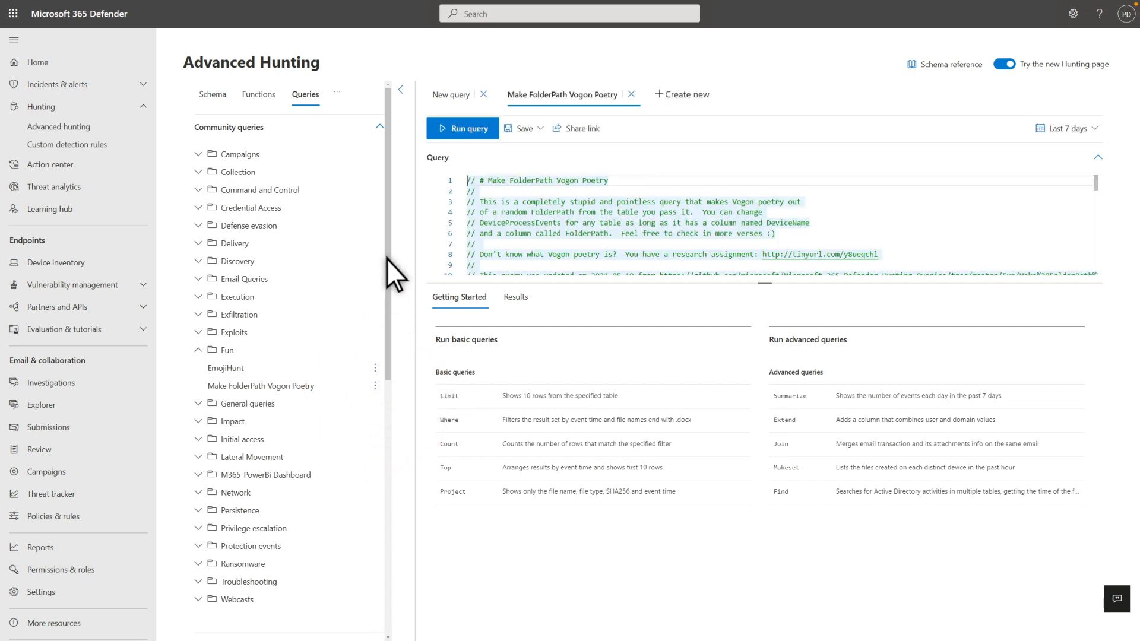
click(461, 128)
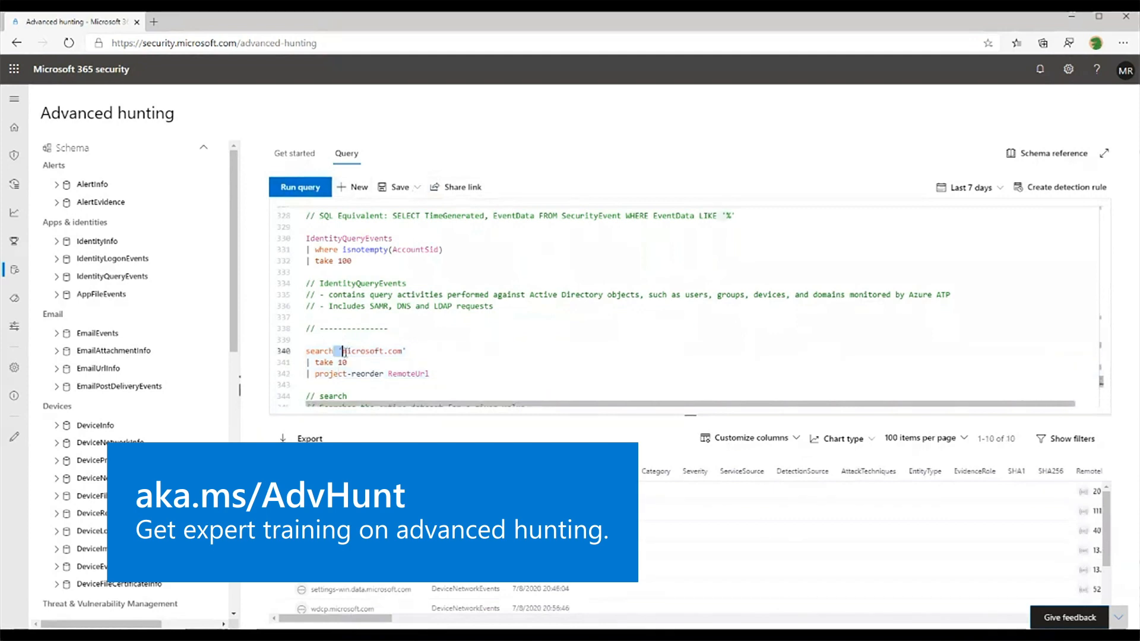
Select the microsoft.com search term on line 340 of the sample query.
double_click(369, 351)
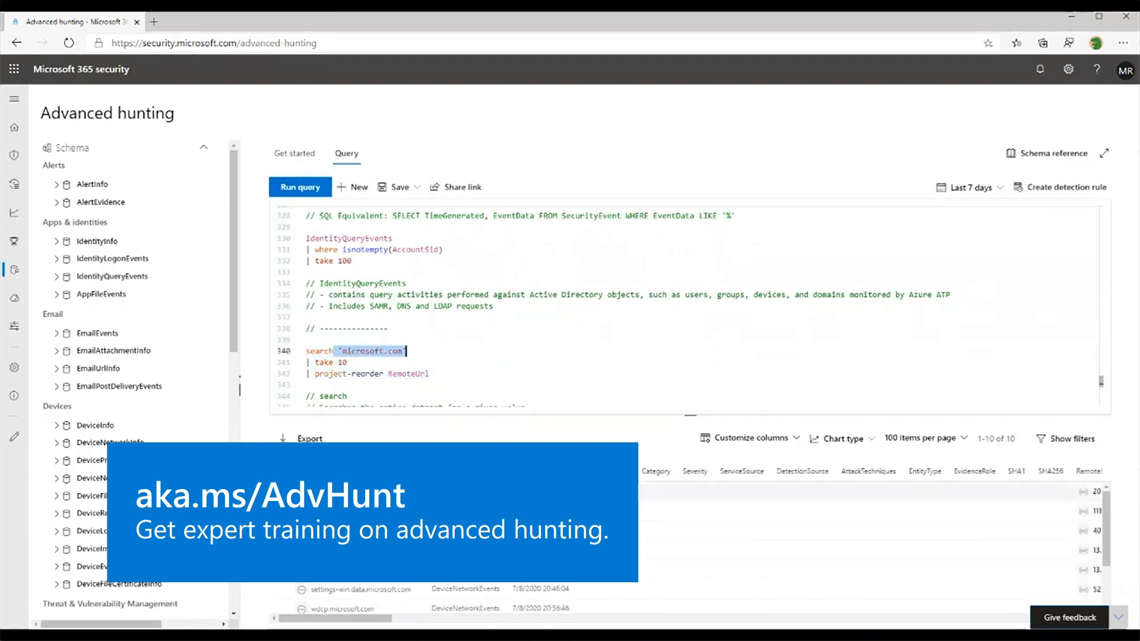